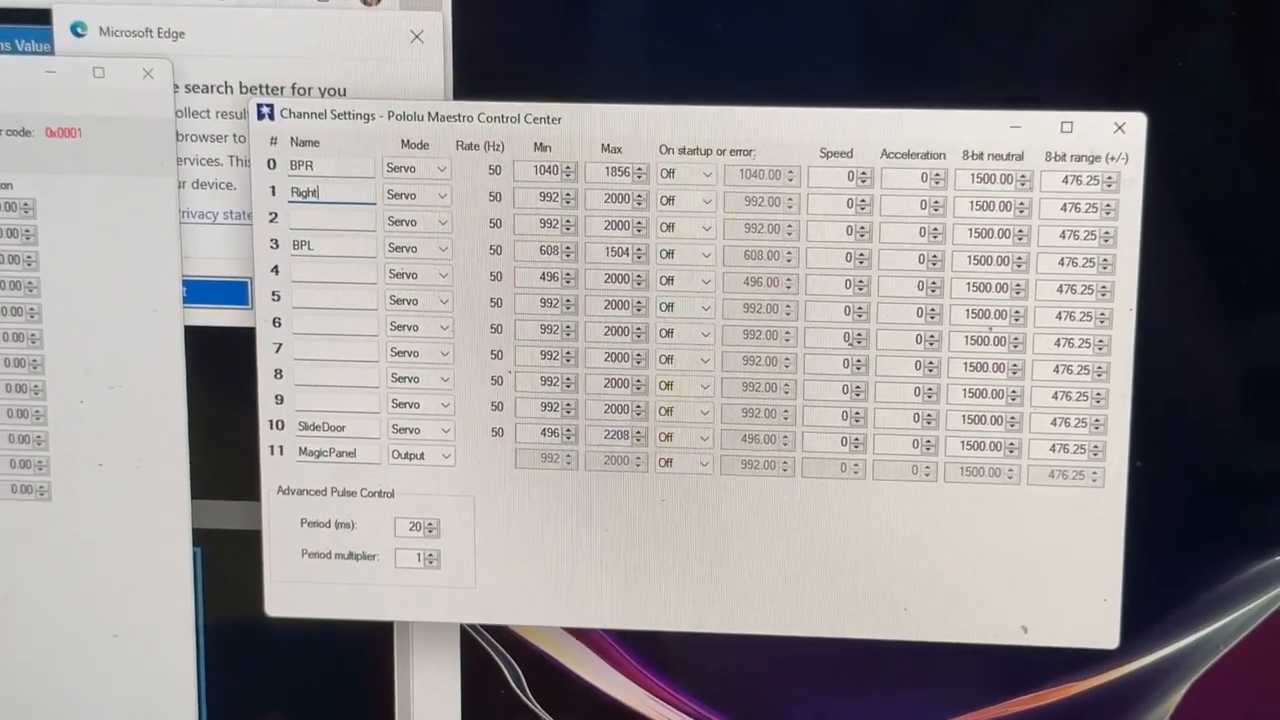
Name channel 1 'RightLift' and channel 2 'RightTool' in Channel Settings.
{"action": "type", "text": "Lift"}
{"action": "left_click", "coordinate": [332, 220]}
{"action": "type", "text": "R"}
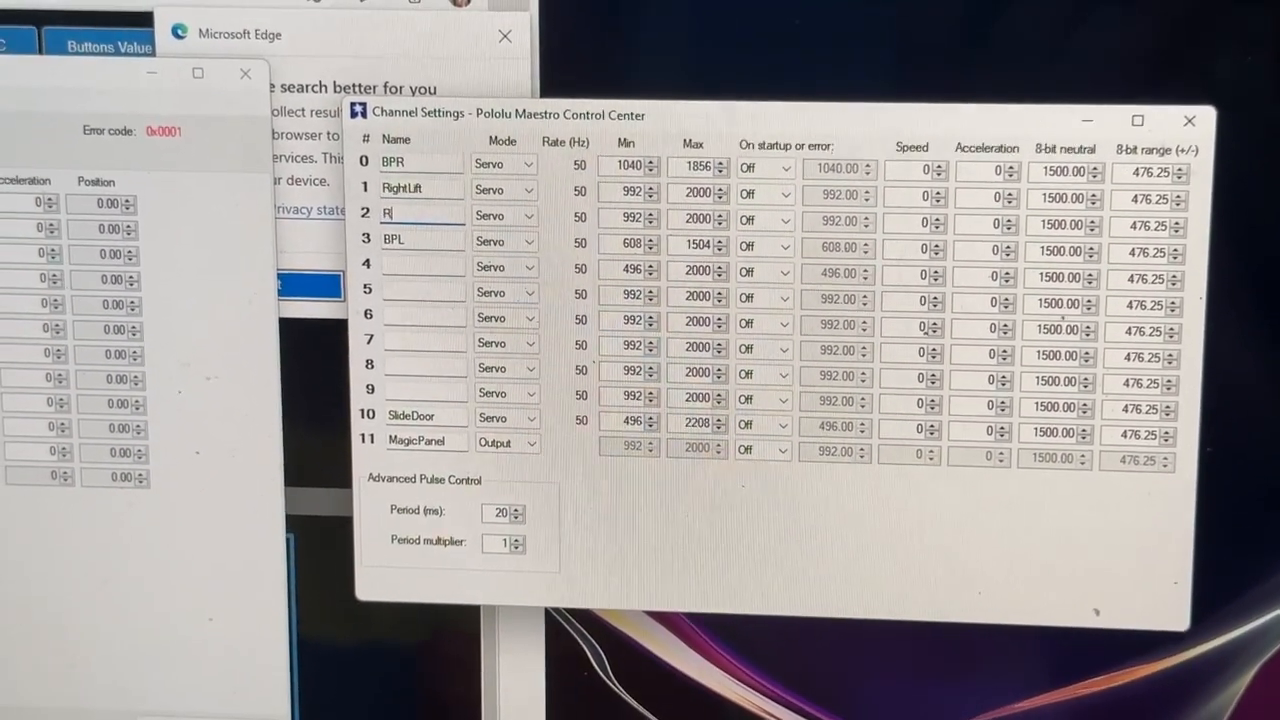
{"action": "type", "text": "ightTool"}
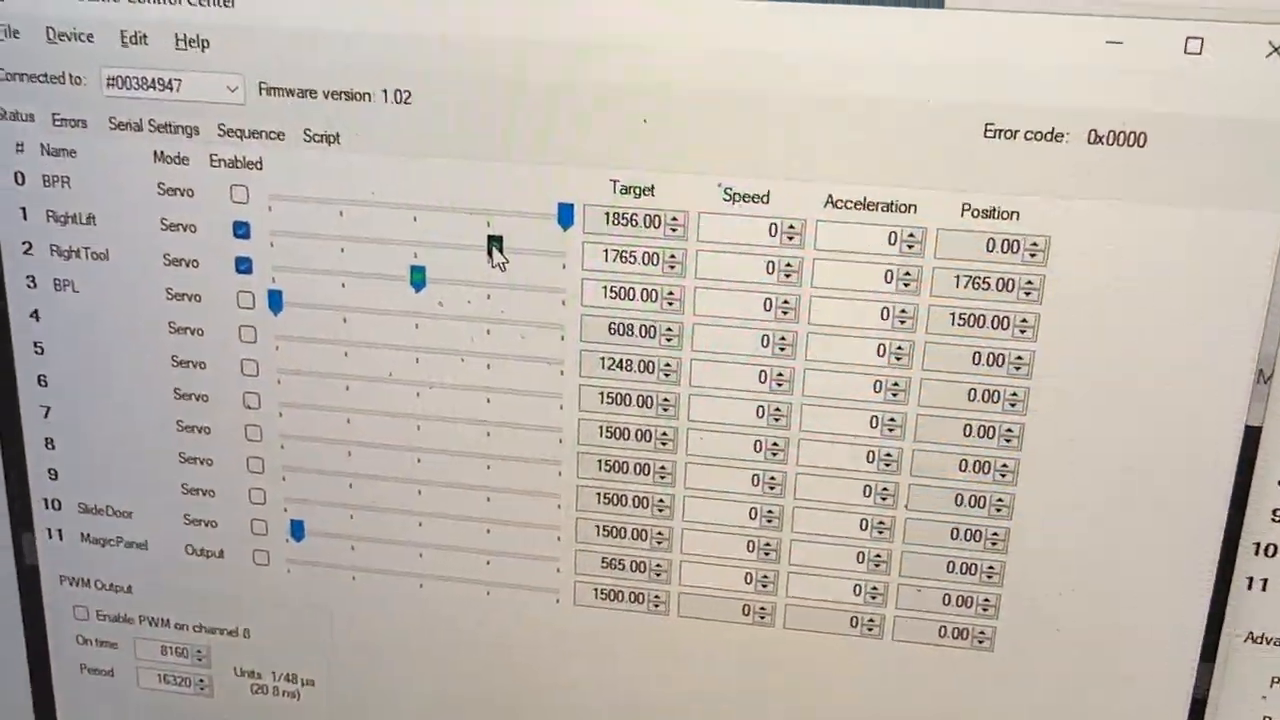
{"action": "mouse_move", "coordinate": [480, 324]}
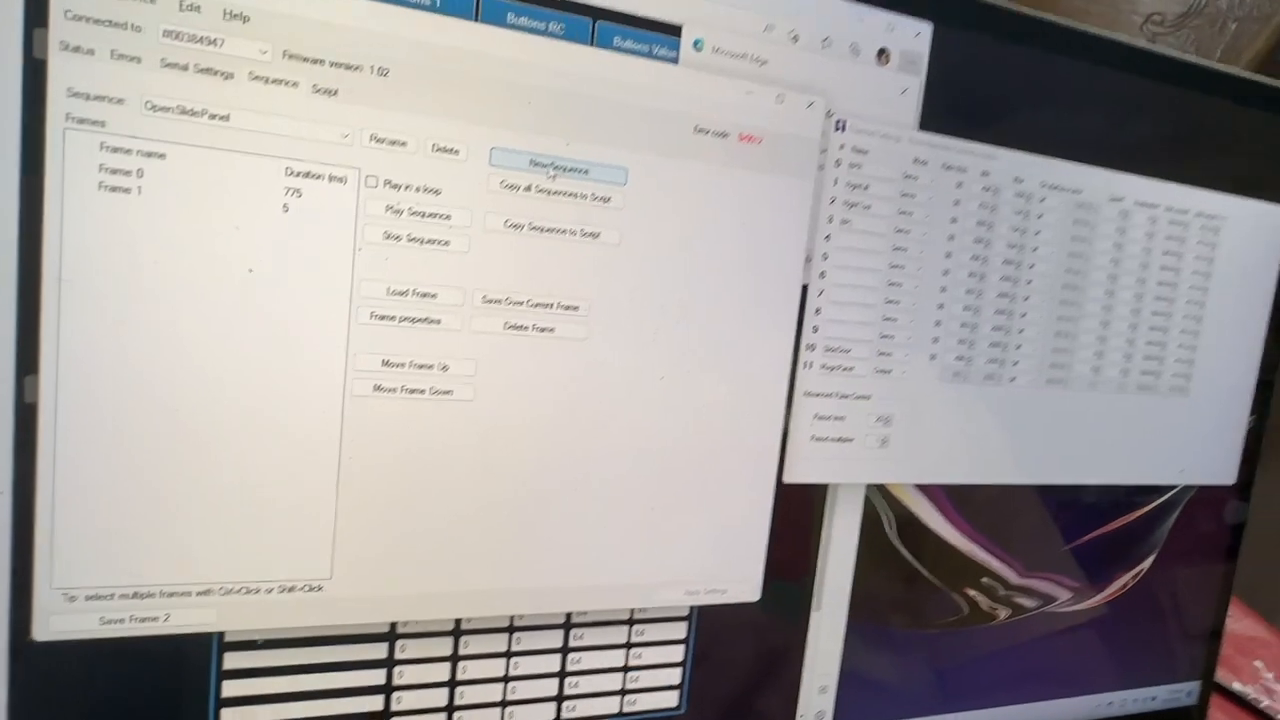
Create a new empty sequence and rename it from the default Sequence 5.
{"action": "left_click", "coordinate": [552, 170]}
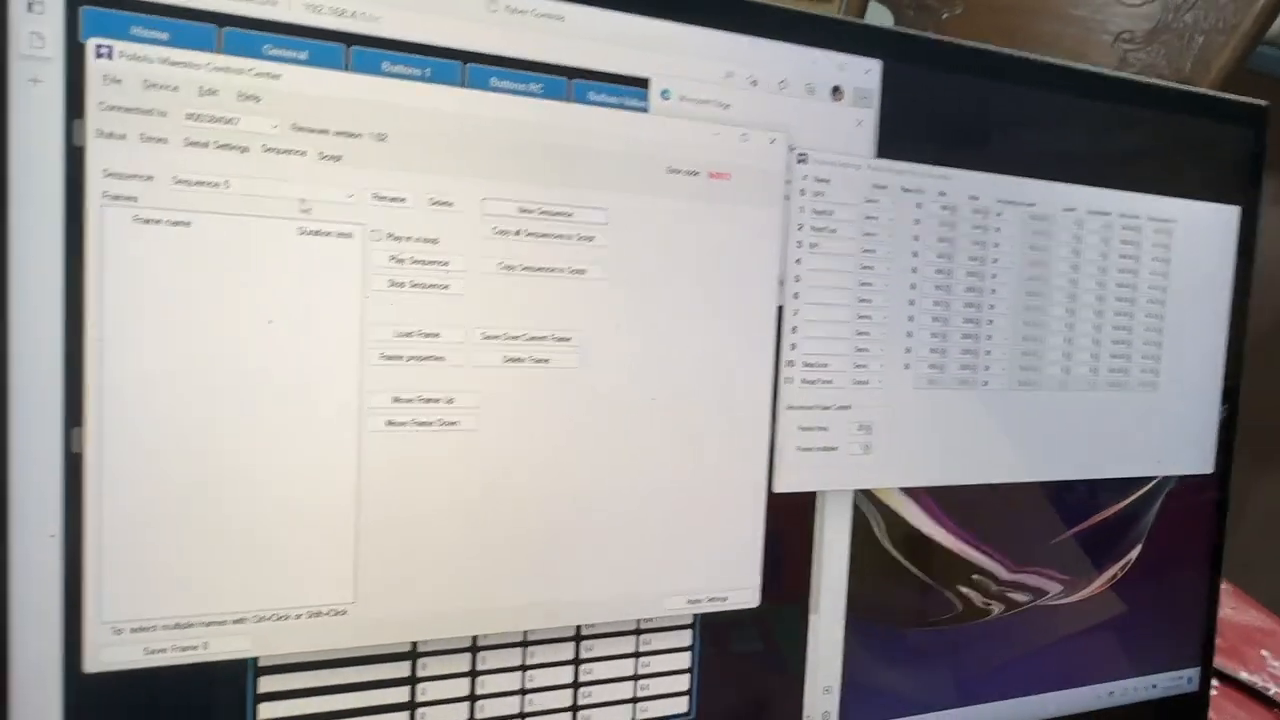
{"action": "left_click", "coordinate": [384, 176]}
{"action": "type", "text": "TripOGripperSequence"}
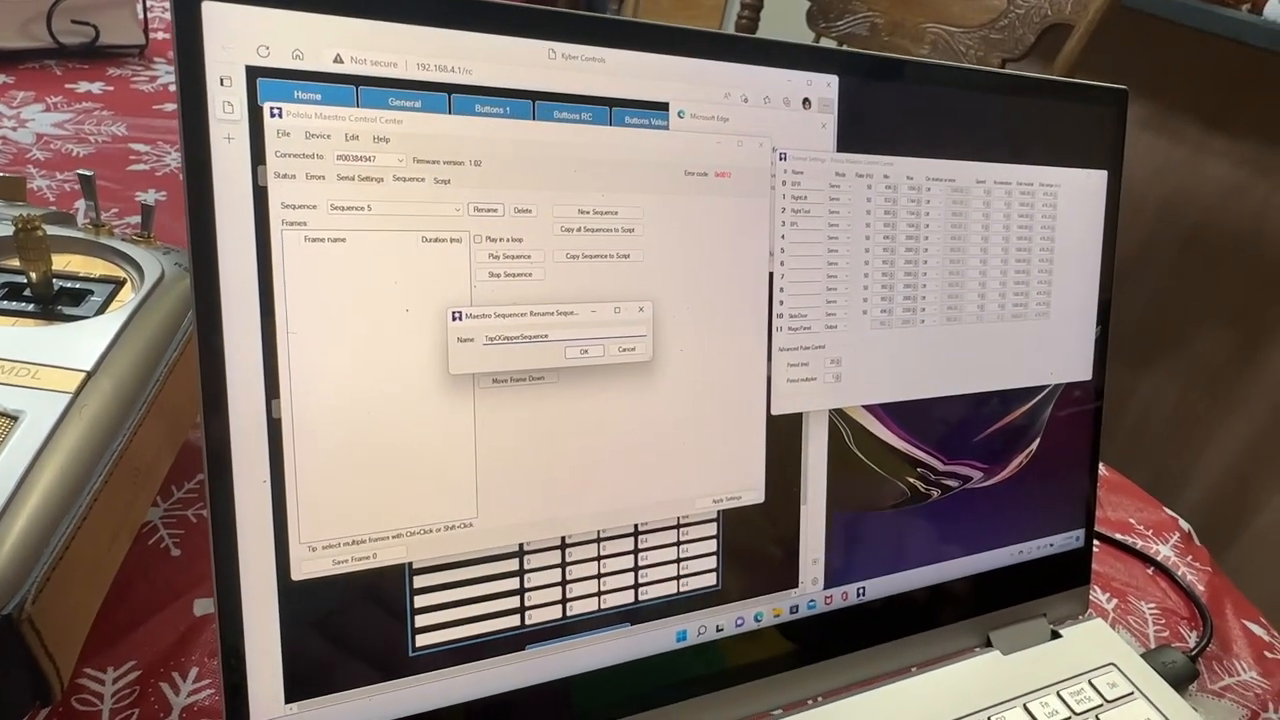
{"action": "left_click", "coordinate": [584, 352]}
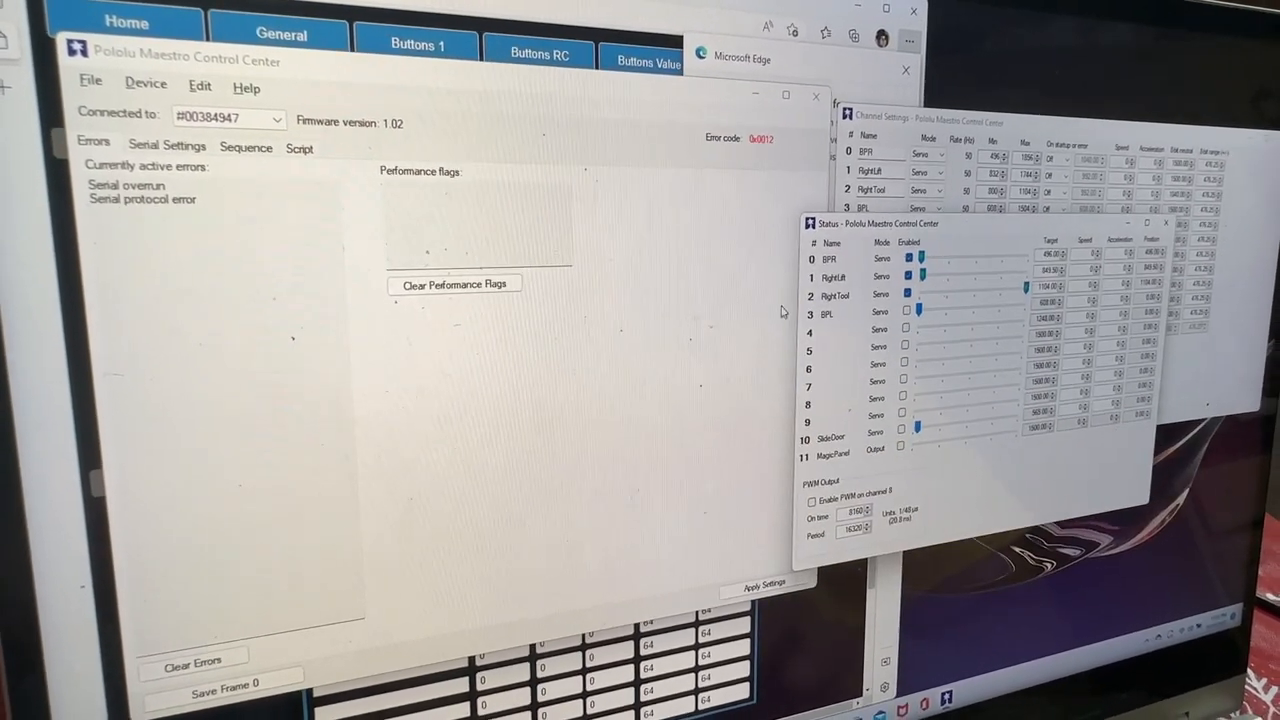
Show the Errors tab listing active device errors such as serial overrun.
{"action": "left_click", "coordinate": [244, 148]}
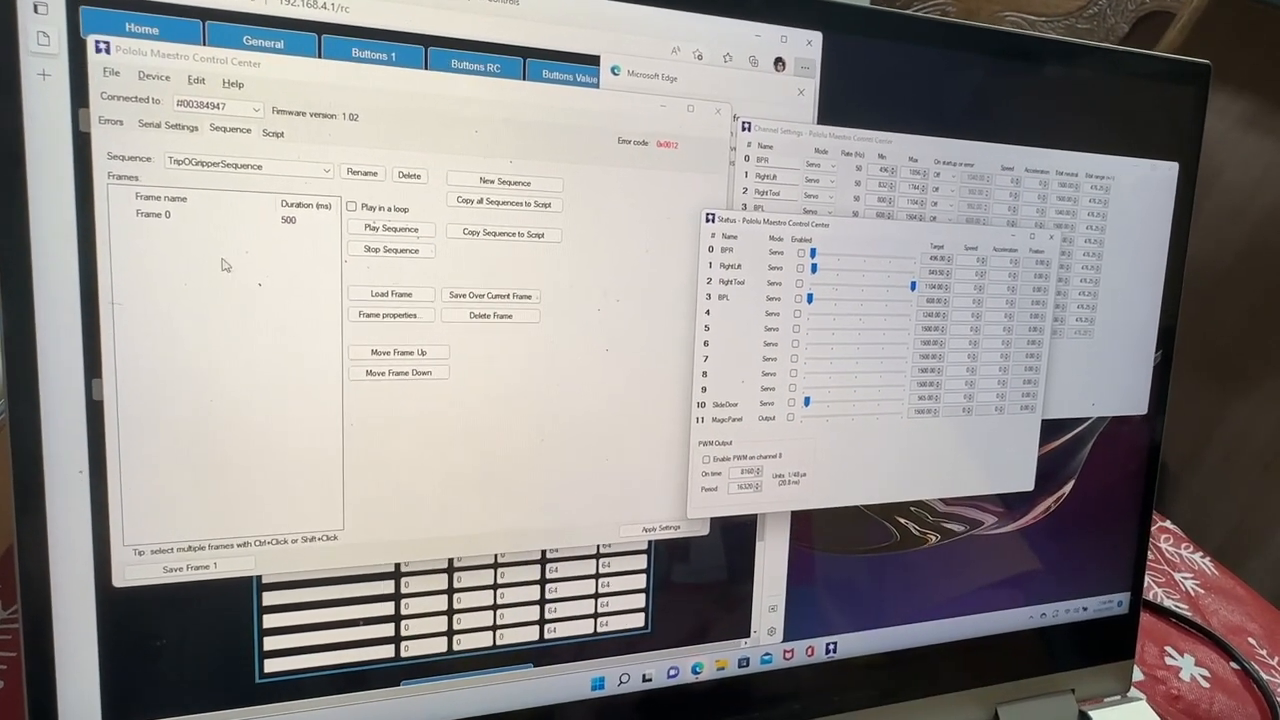
Save the current servo positions as Frame 1 (500 ms) in the gripper sequence.
{"action": "left_click", "coordinate": [156, 214]}
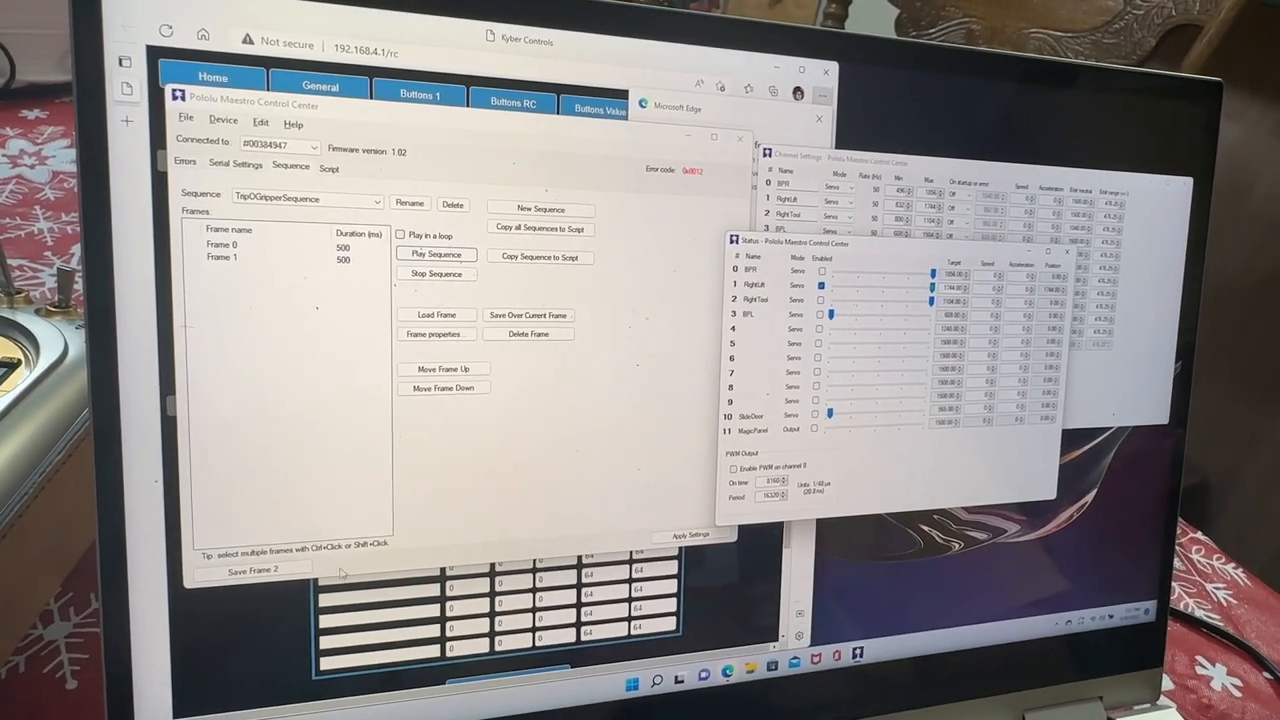
{"action": "left_click", "coordinate": [252, 568]}
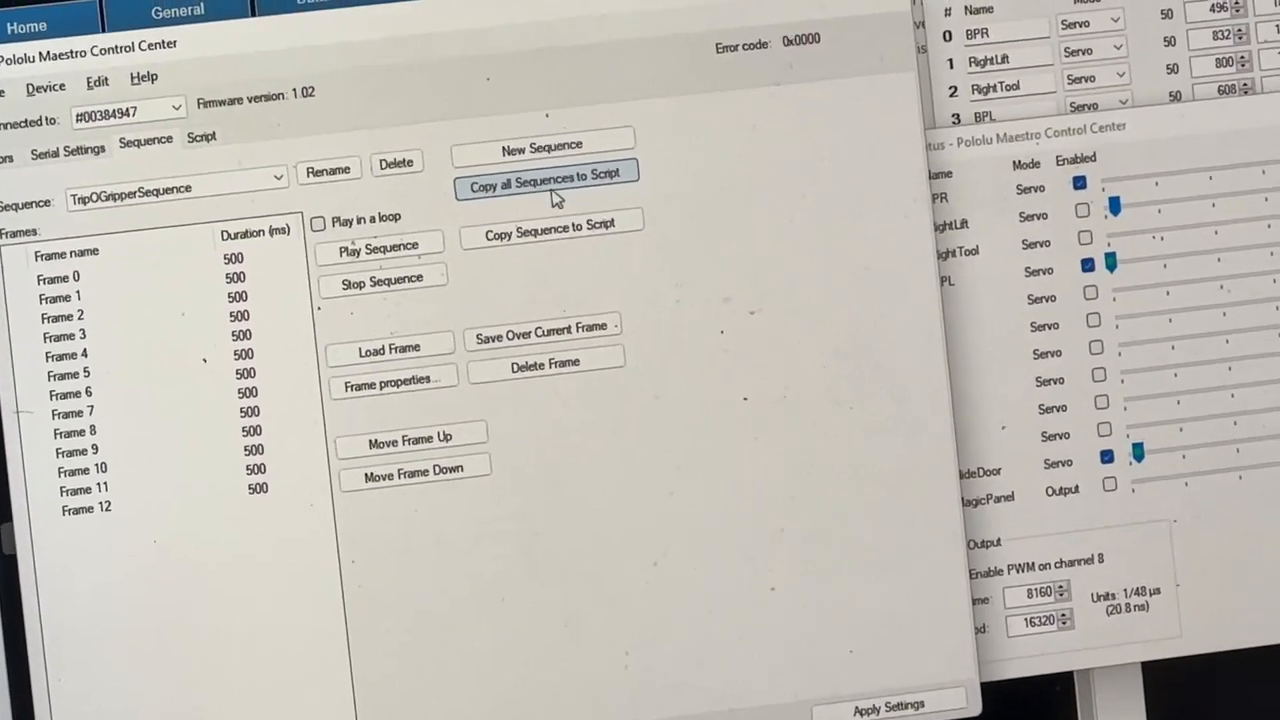
Copy all saved sequences into the script and review the generated frame subroutines.
{"action": "left_click", "coordinate": [544, 174]}
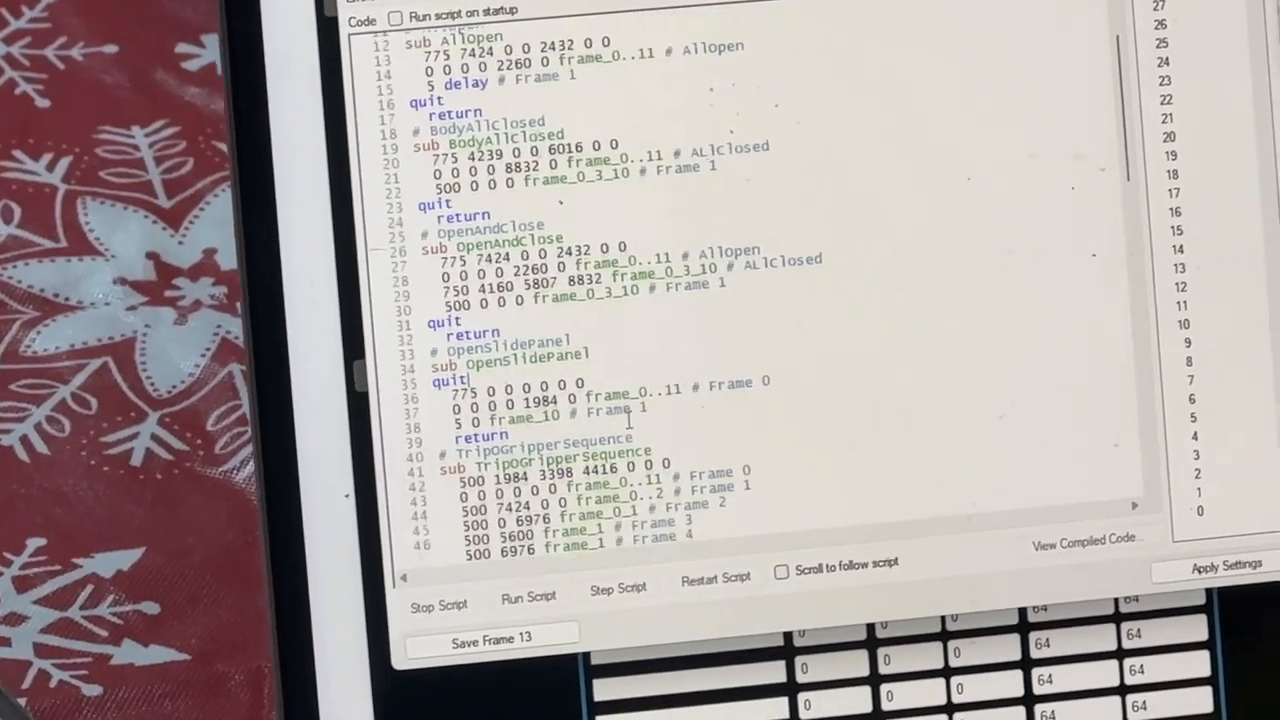
{"action": "scroll", "scroll_direction": "down", "scroll_amount": 3}
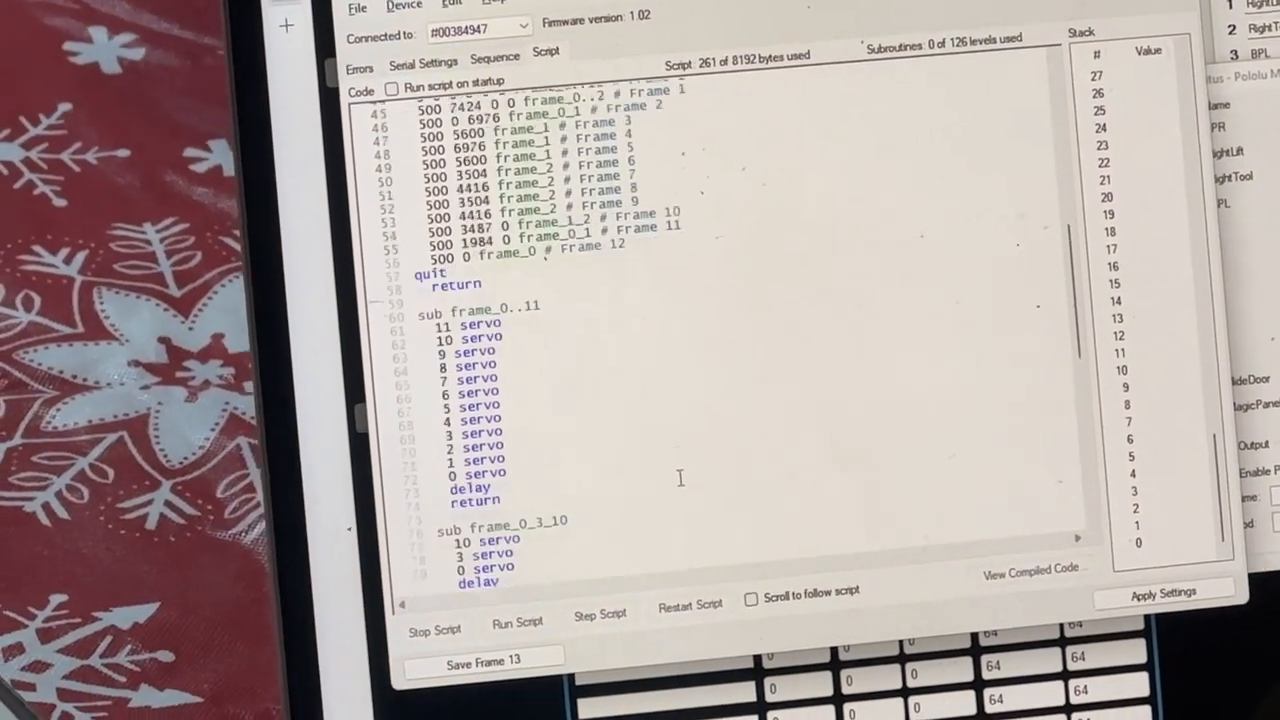
{"action": "scroll", "scroll_direction": "up", "scroll_amount": 3}
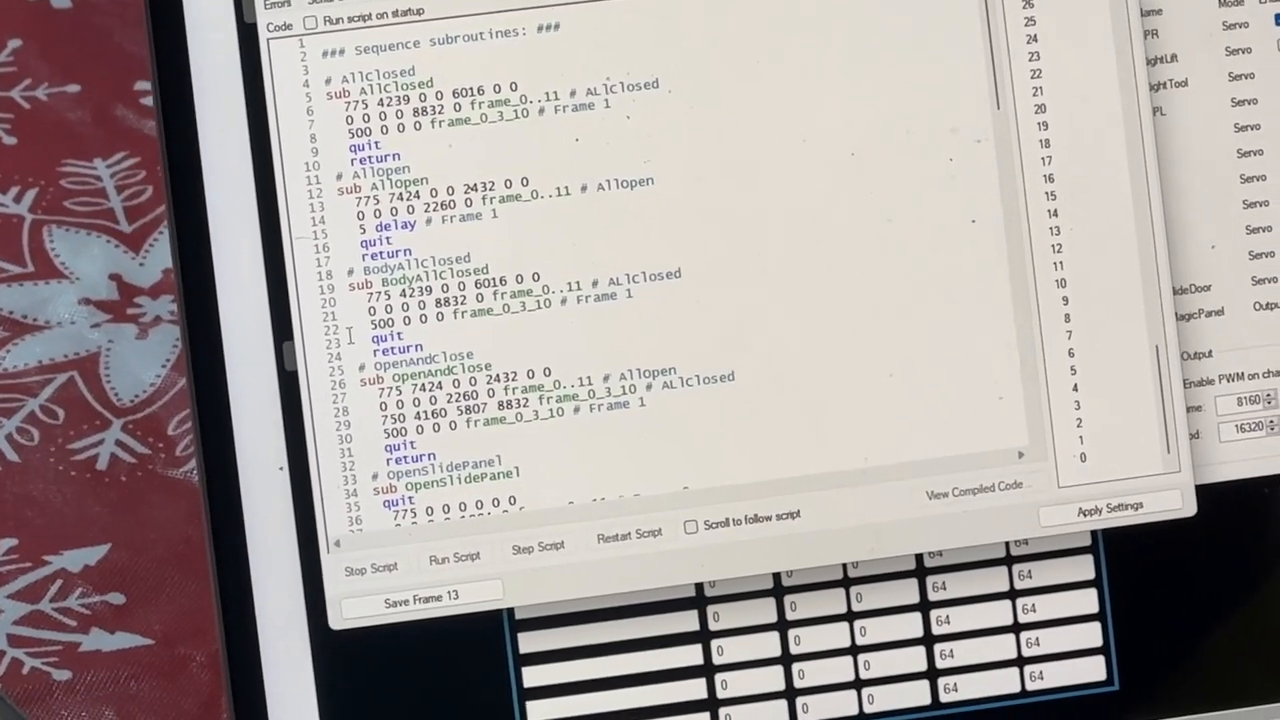
{"action": "scroll", "scroll_direction": "down", "scroll_amount": 3}
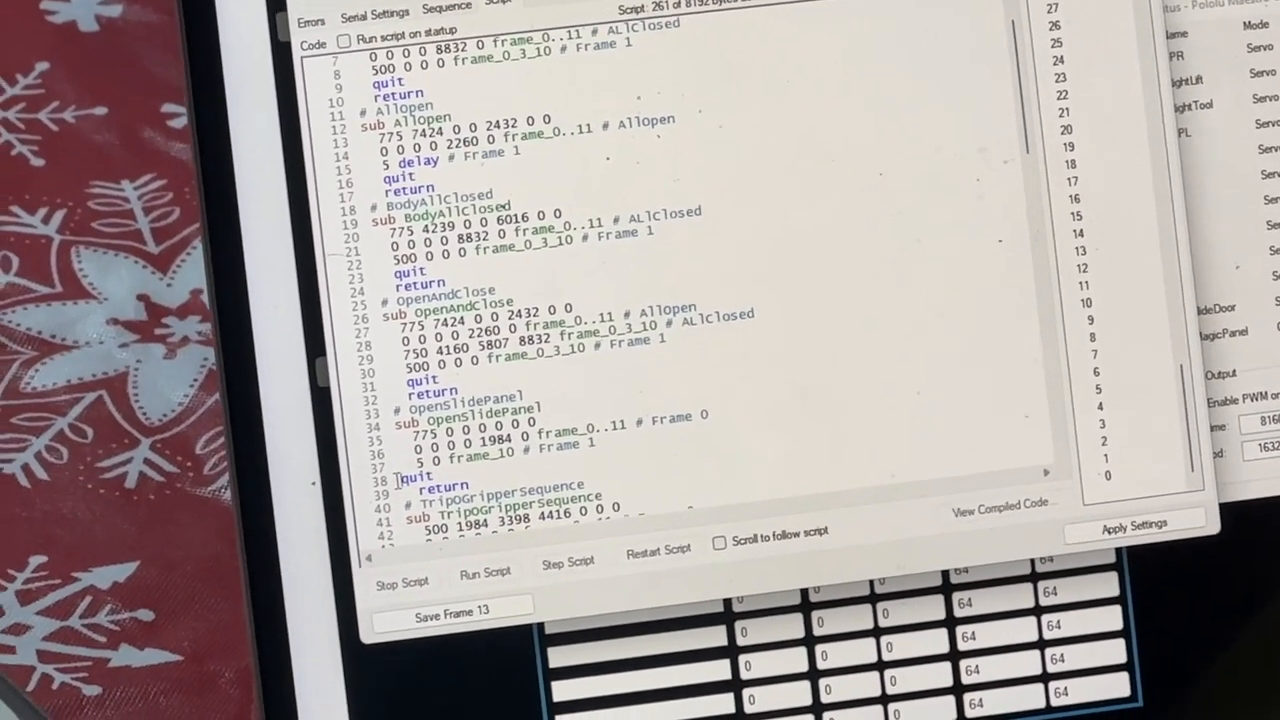
{"action": "scroll", "scroll_direction": "down", "scroll_amount": 3}
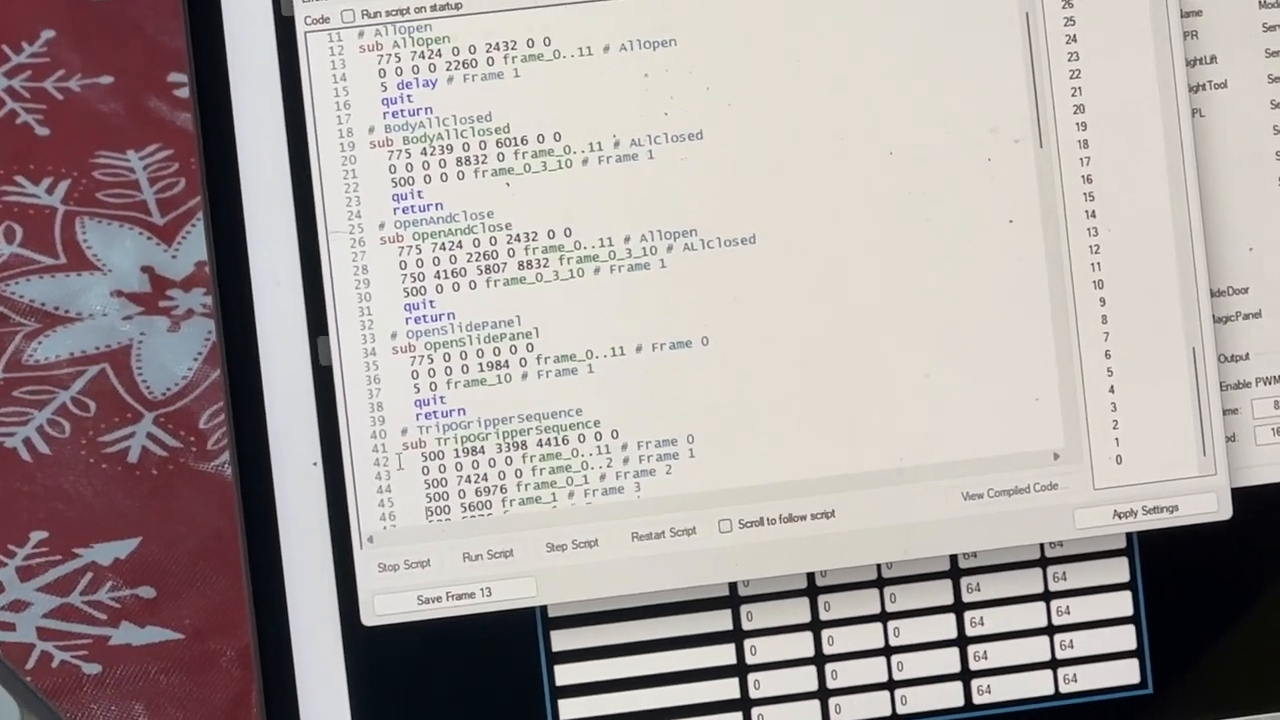
{"action": "scroll", "scroll_direction": "down", "scroll_amount": 3}
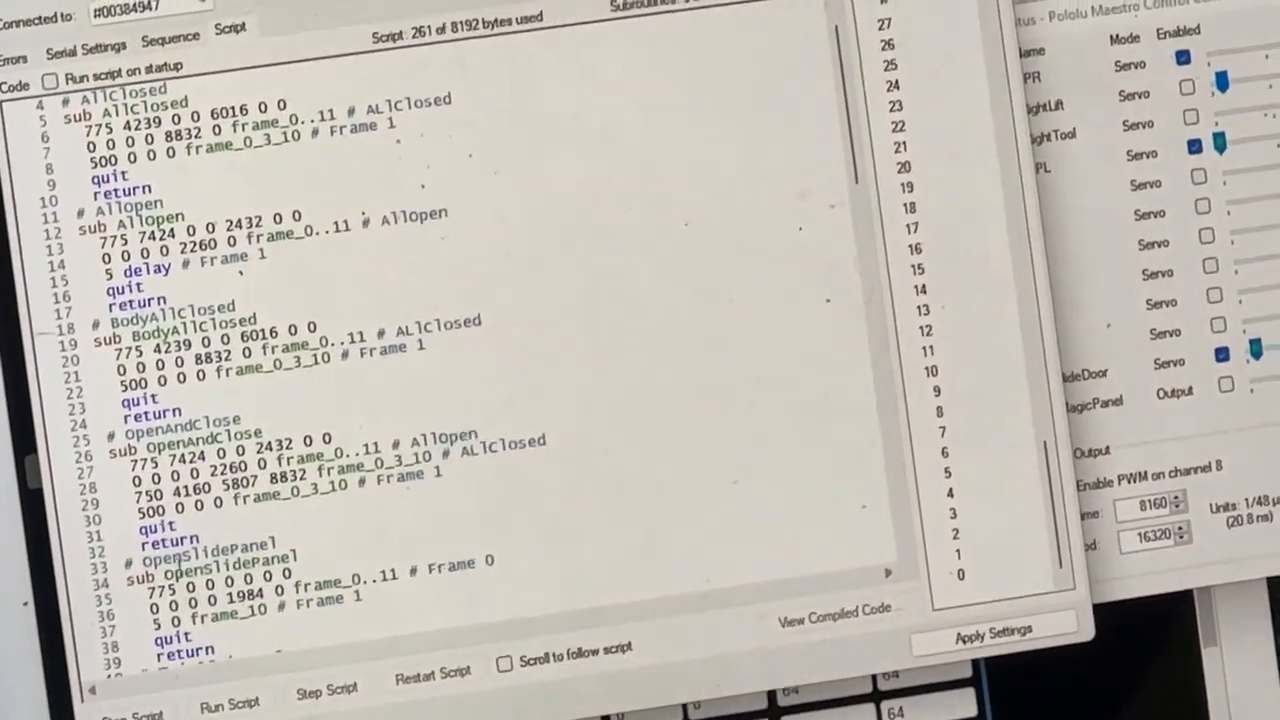
{"action": "scroll", "scroll_direction": "down", "scroll_amount": 3}
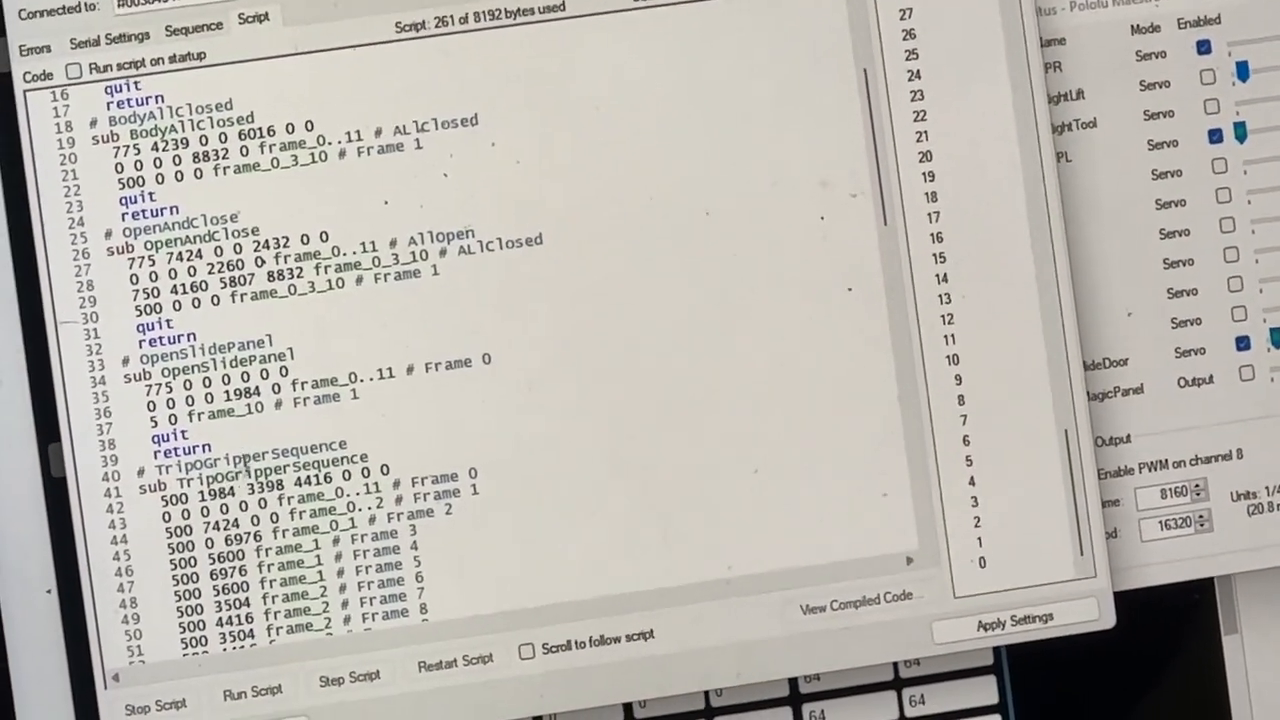
{"action": "scroll", "scroll_direction": "down", "scroll_amount": 3}
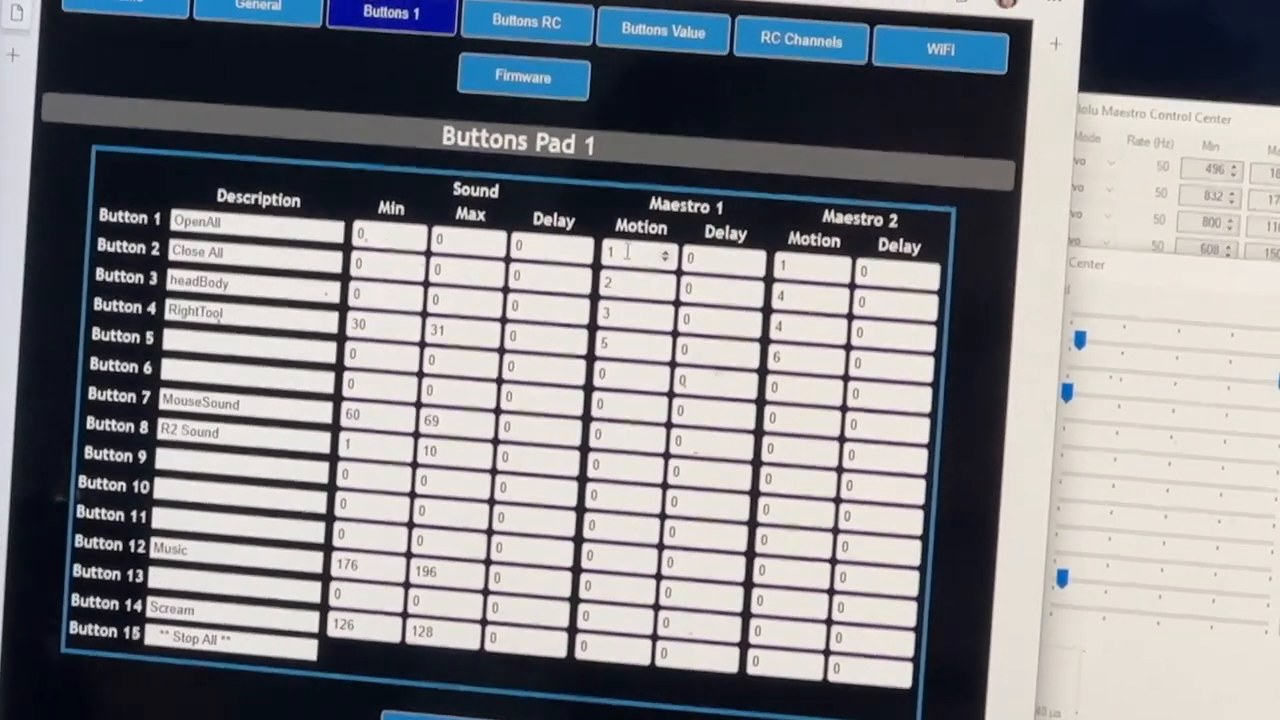
Scroll the Buttons 1 page to review Button 4 'RightTool' mapped to Maestro 1 motion 5.
{"action": "scroll", "scroll_direction": "down", "scroll_amount": 3}
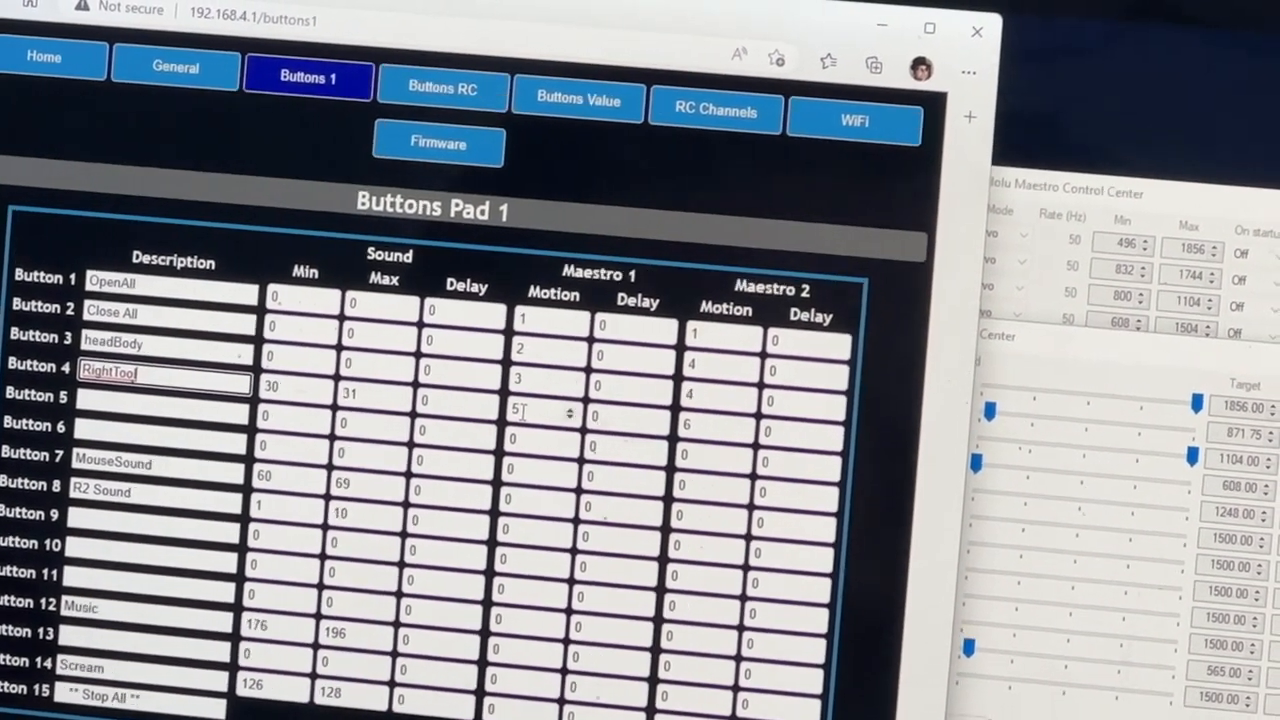
{"action": "scroll", "scroll_direction": "down", "scroll_amount": 3}
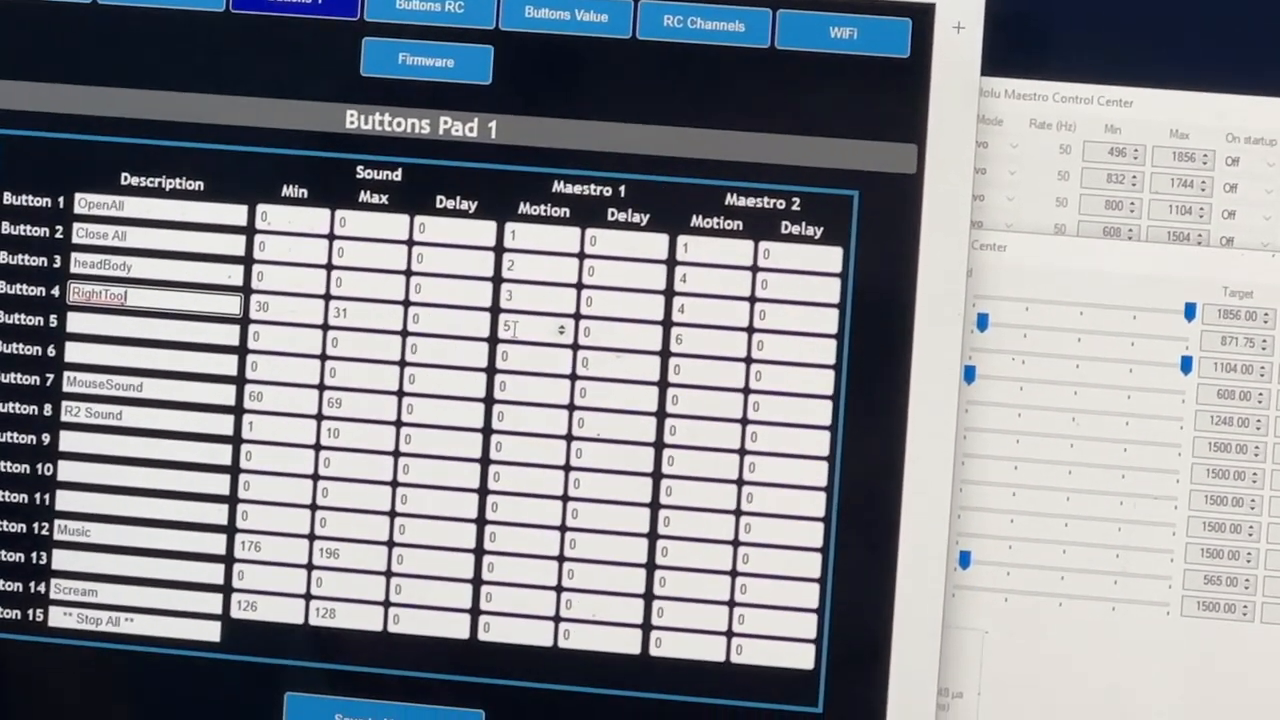